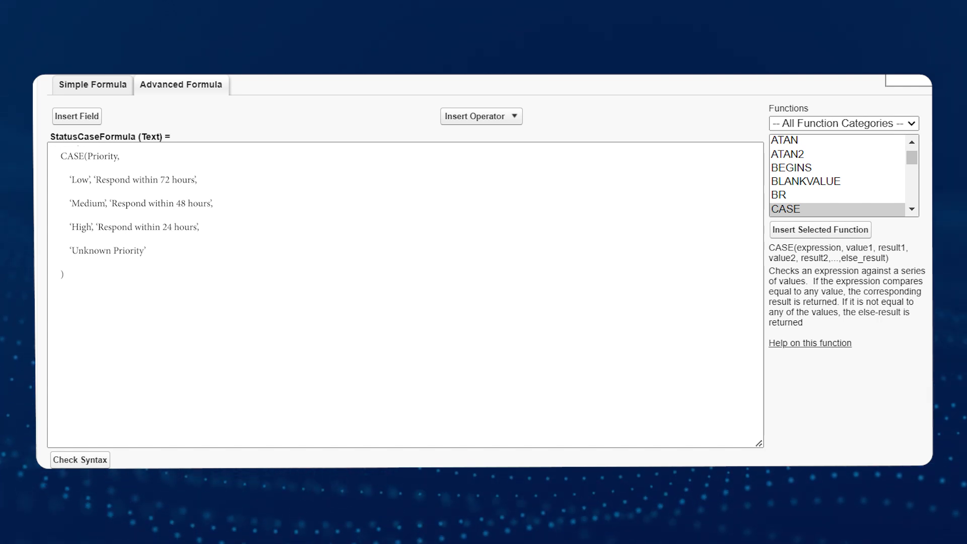
# Step: Replace the Priority CASE formula with a nested CASE(Region, ...) rating Sales as Poor, Average or Excellent for North and South
pyautogui.moveTo(70, 179); pyautogui.dragTo(212, 212)
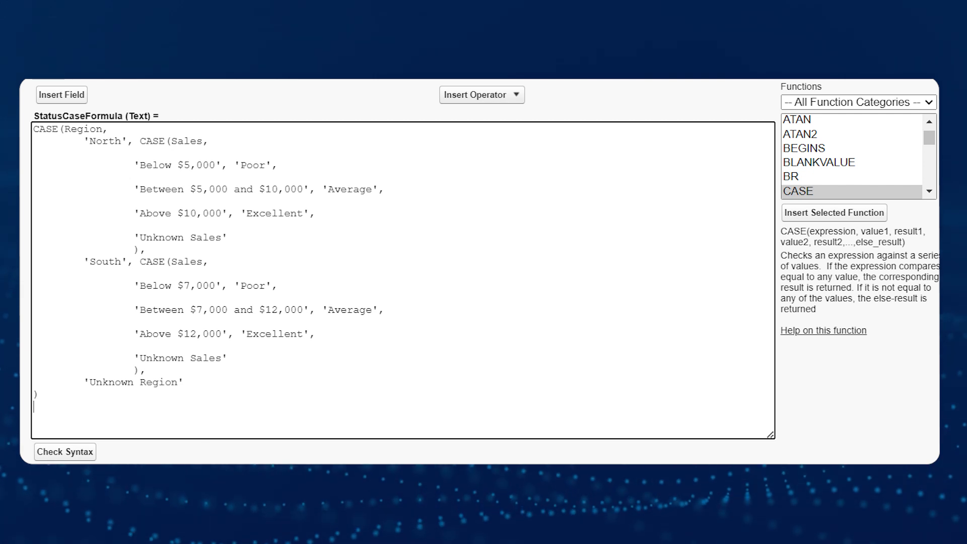
pyautogui.doubleClick(81, 129)
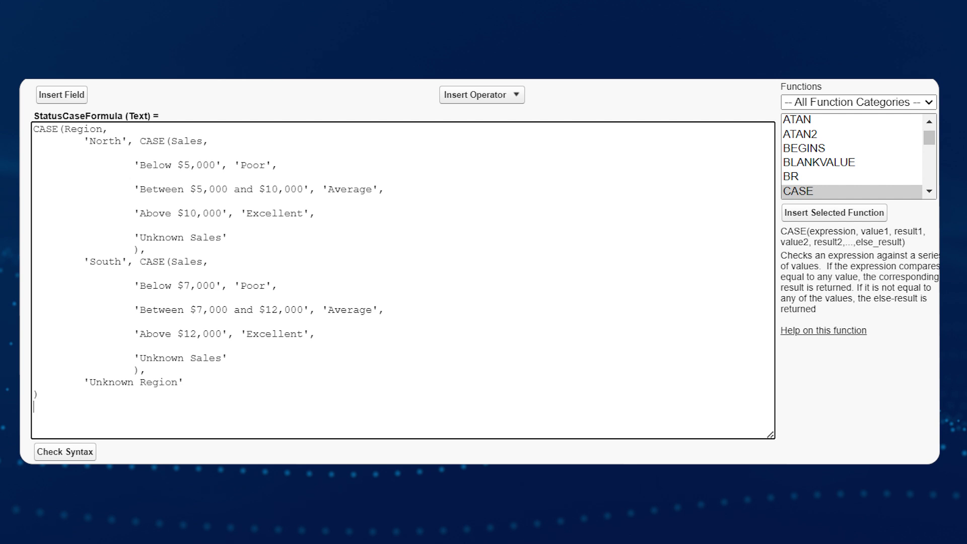
pyautogui.doubleClick(189, 141)
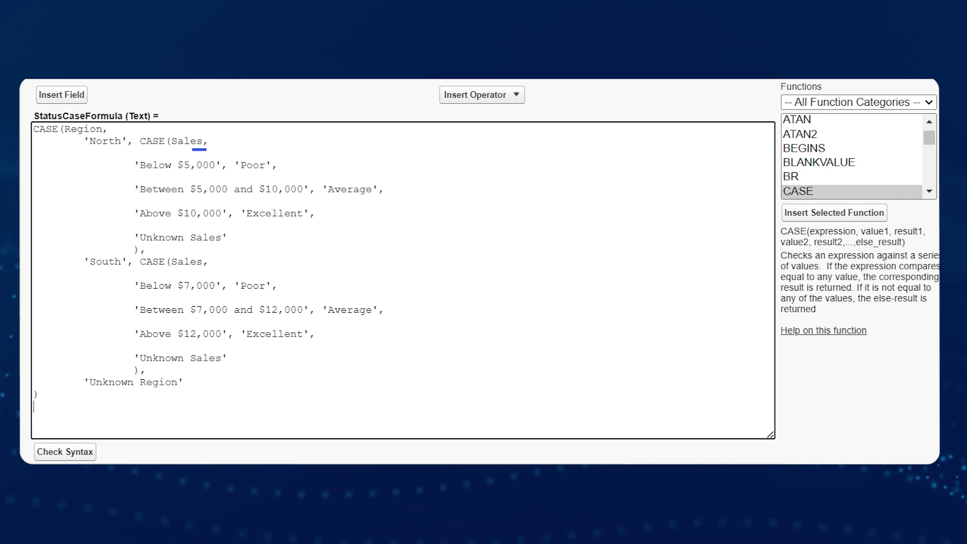